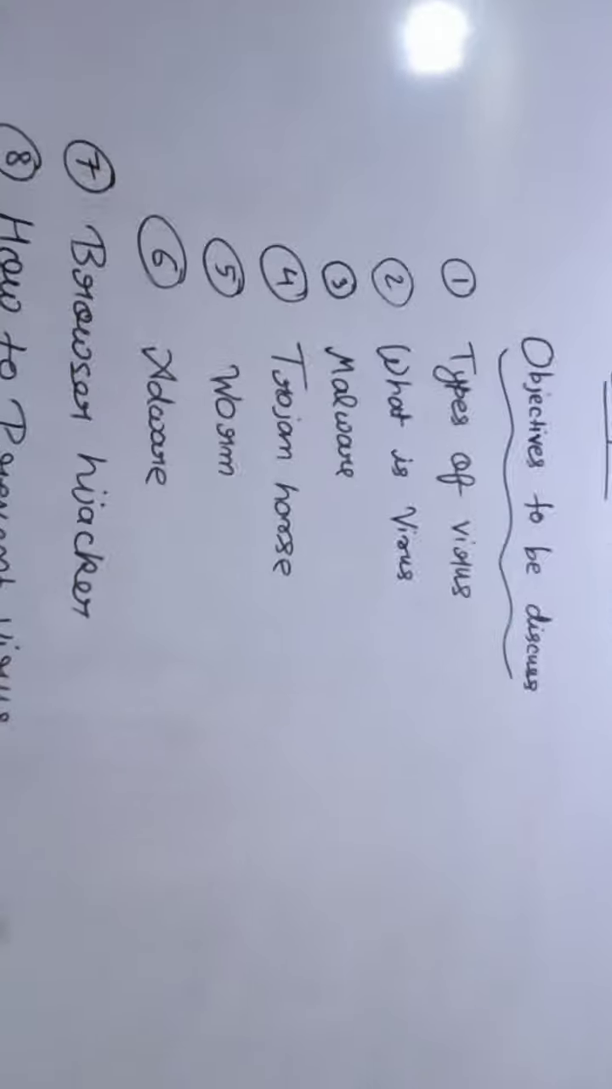
{"action": "mouse_move", "coordinate": [306, 544]}
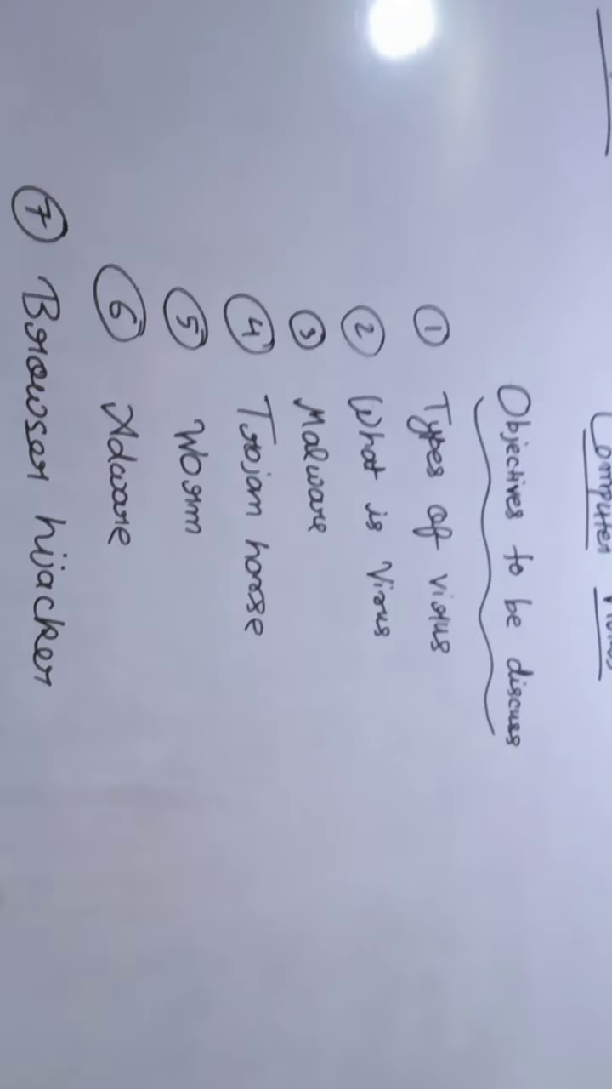